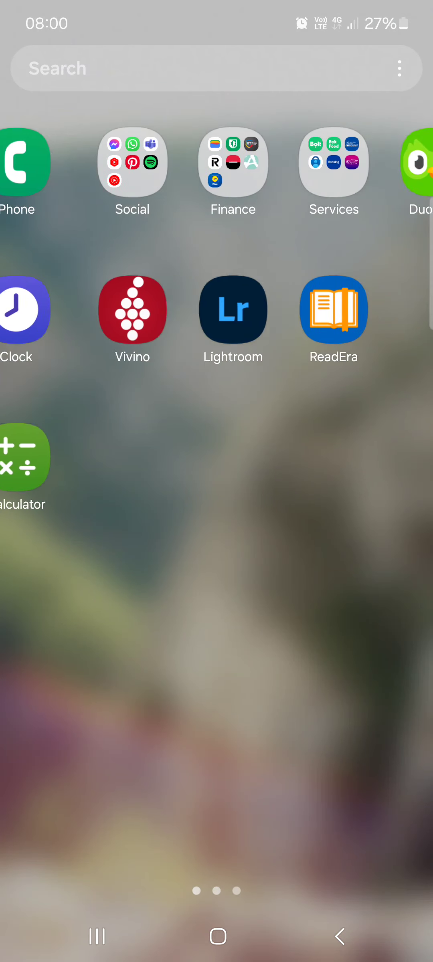
Swipe across the home screen to find the Booking.com app and launch it
scroll(right, 3)
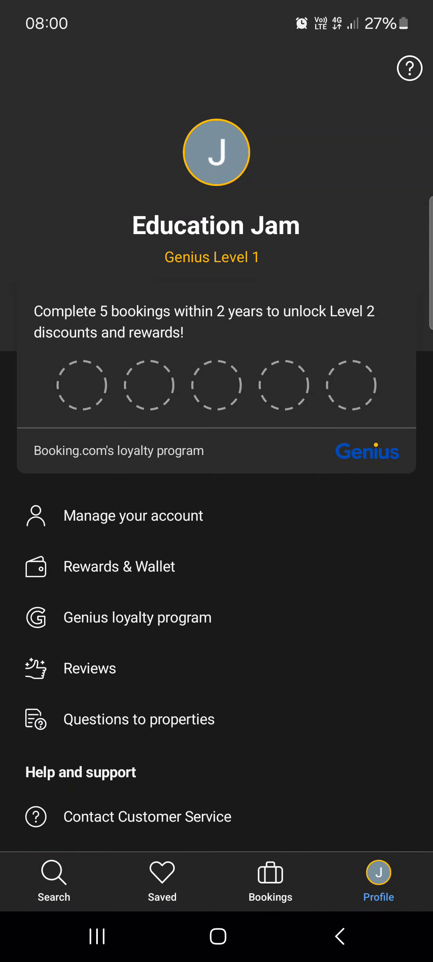
Go from Search to the Profile tab, then into Manage your account settings
click(53, 881)
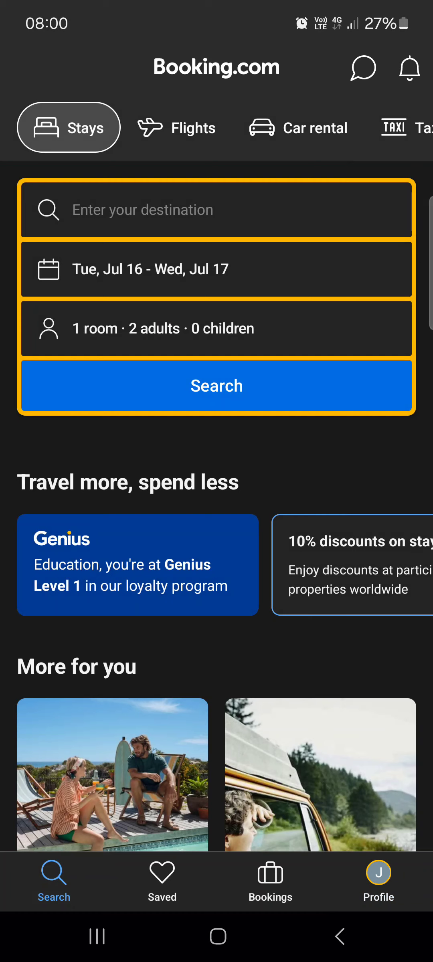
click(379, 881)
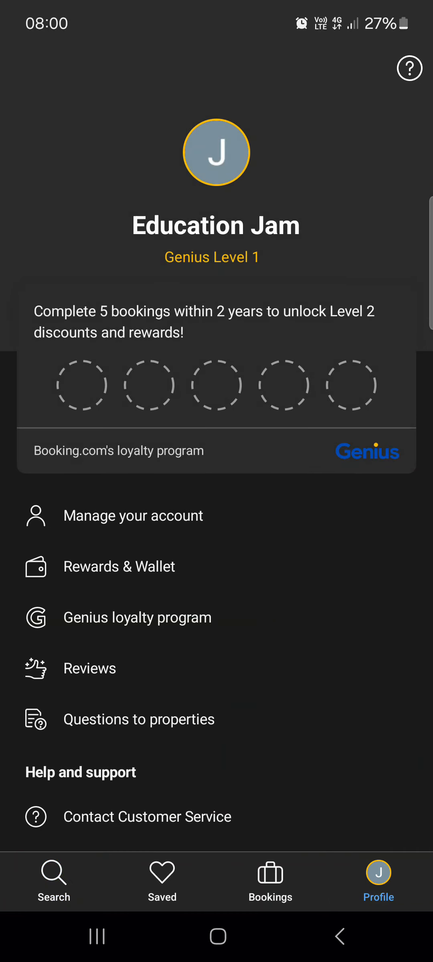
click(132, 515)
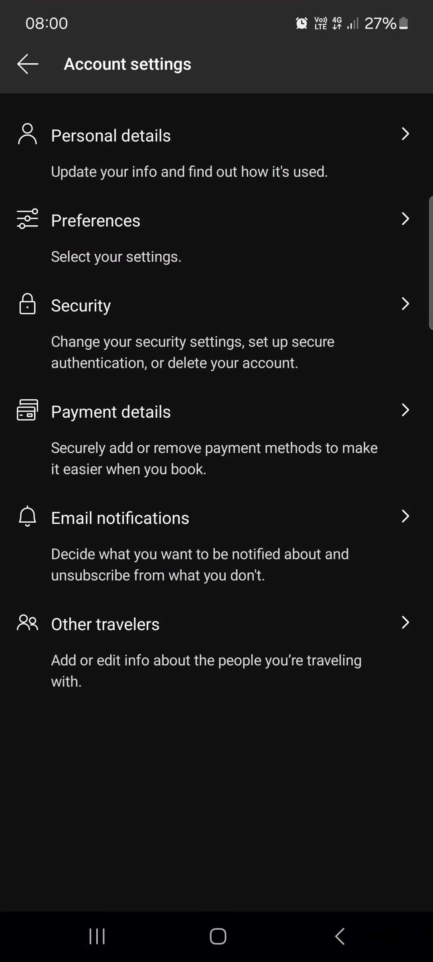
Enter Personal details and reach the blank Address form
click(110, 135)
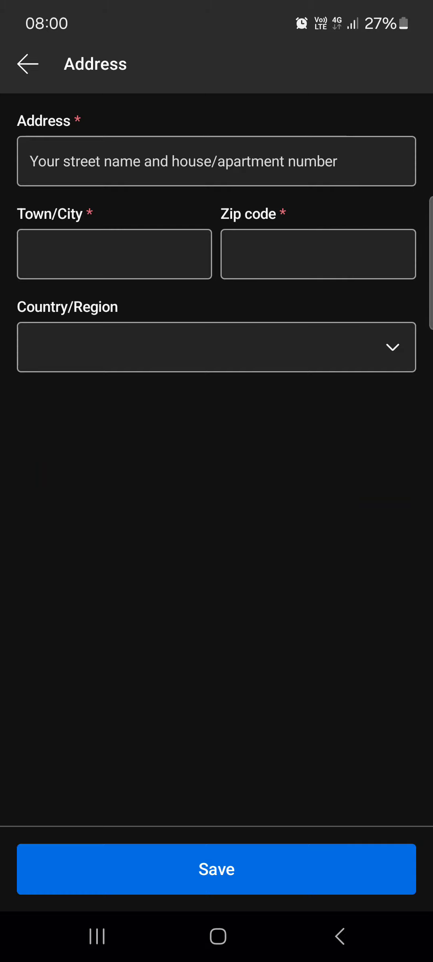
Open and dismiss the Country/Region list, then scroll Personal details to phone, address and nationality entries
click(215, 346)
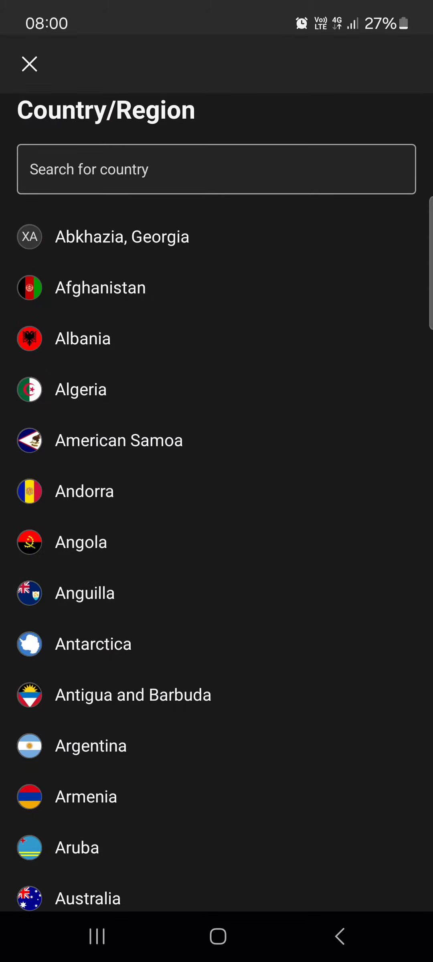
scroll(down, 3)
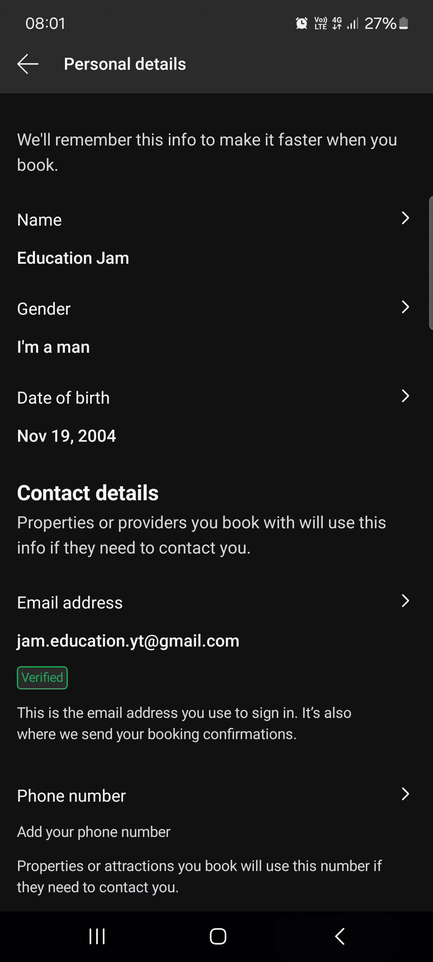
scroll(down, 3)
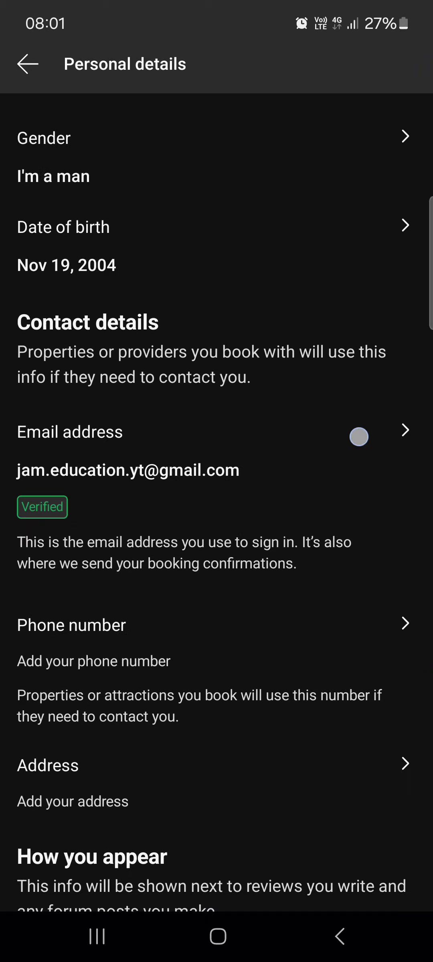
scroll(down, 3)
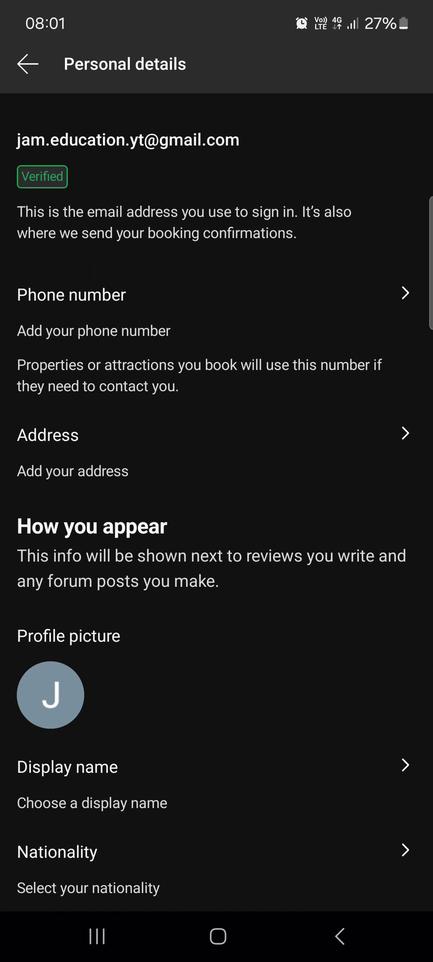